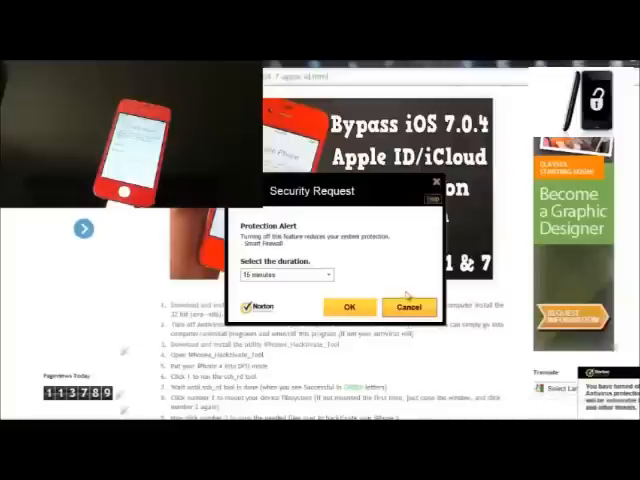
- Confirm turning off Norton Smart Firewall for 15 minutes
click(406, 307)
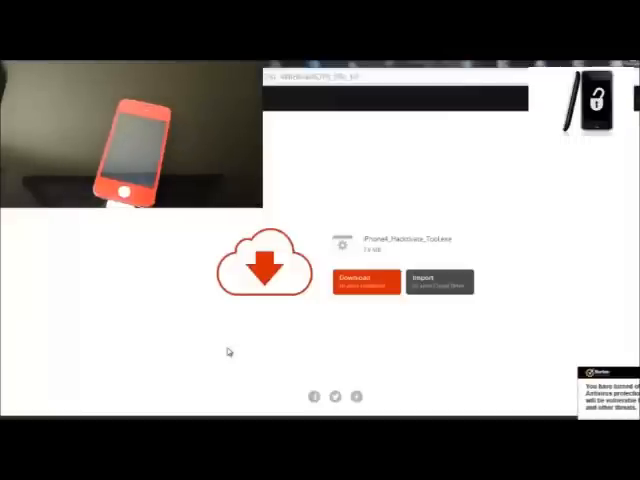
- Download iPhone4_Hacktivate_Tool.exe and run its installer
click(354, 281)
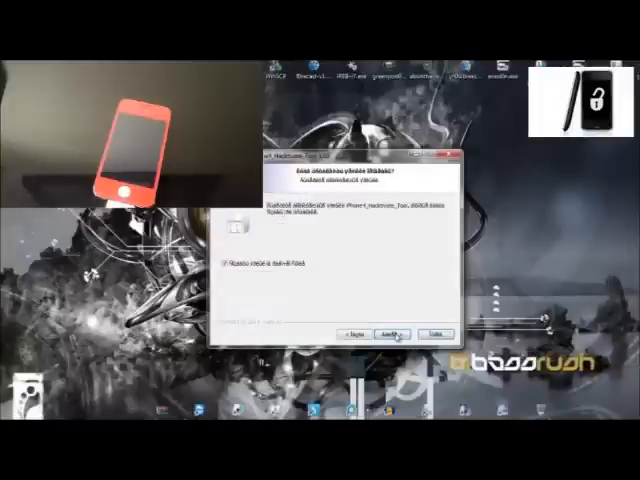
- Finish the Hacktivate Tool installation with the launch option left ticked
click(390, 332)
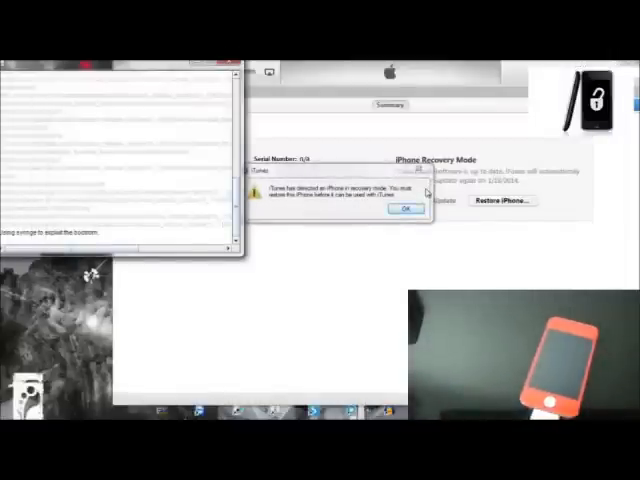
- Dismiss the iTunes alert about an iPhone detected in recovery mode
click(405, 209)
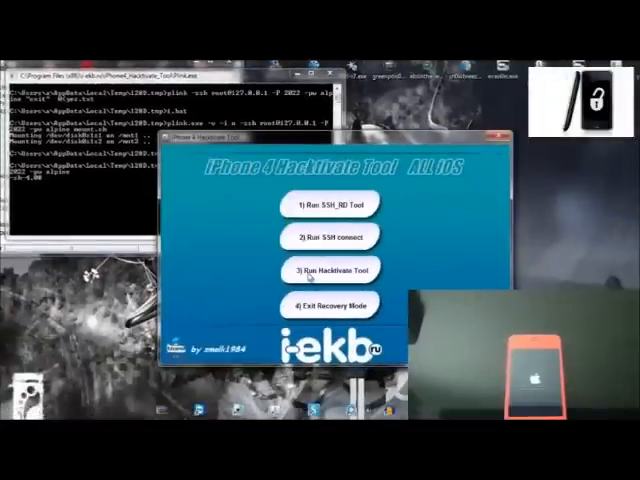
click(326, 270)
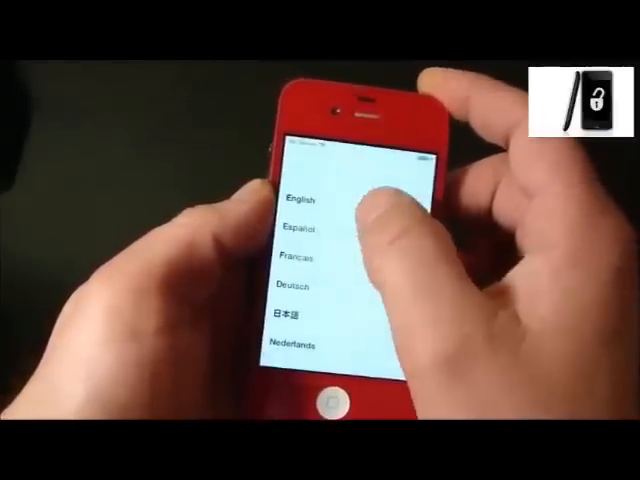
- On the iPhone, choose English, disable Location Services, and set up as new iPhone
click(310, 197)
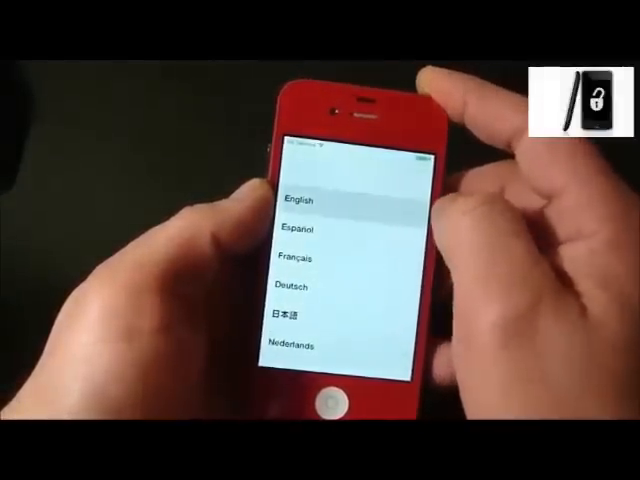
click(305, 198)
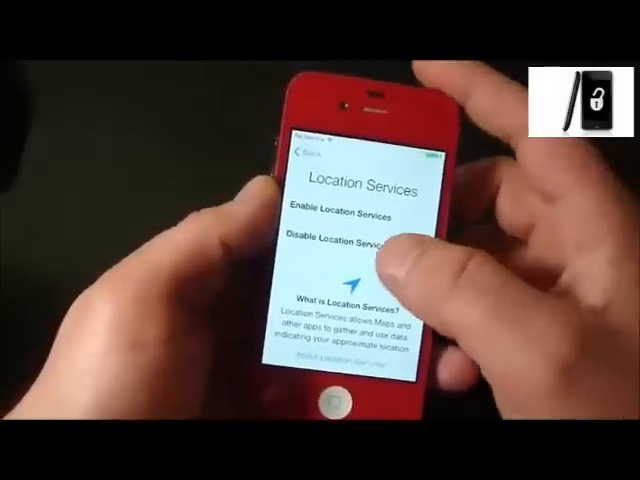
click(344, 241)
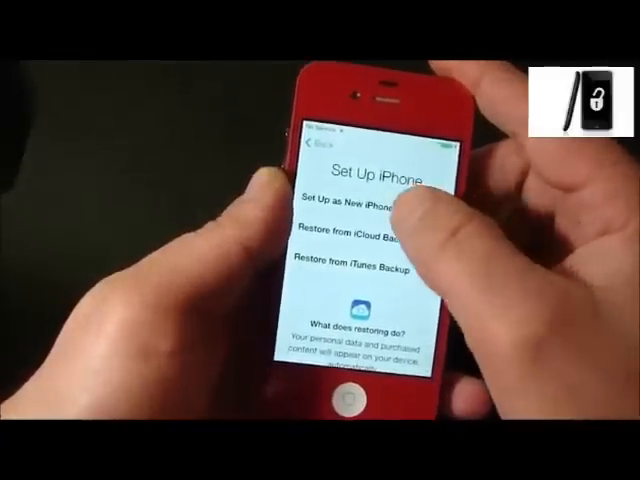
click(355, 198)
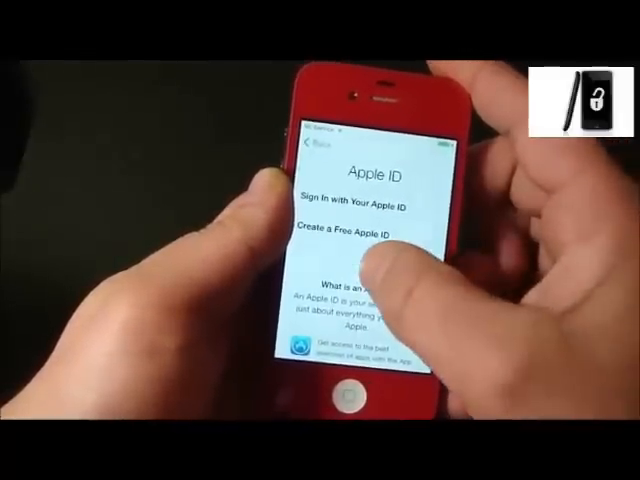